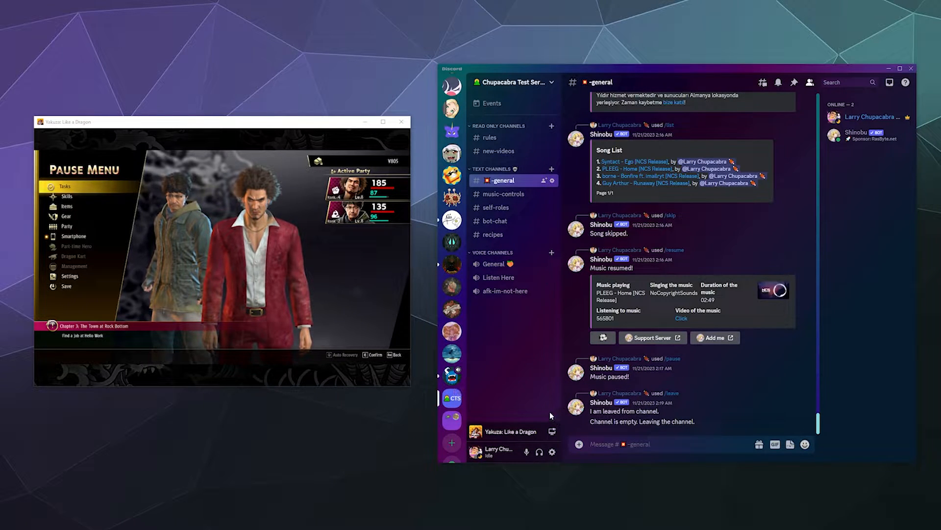
{"action": "mouse_move", "coordinate": [377, 293]}
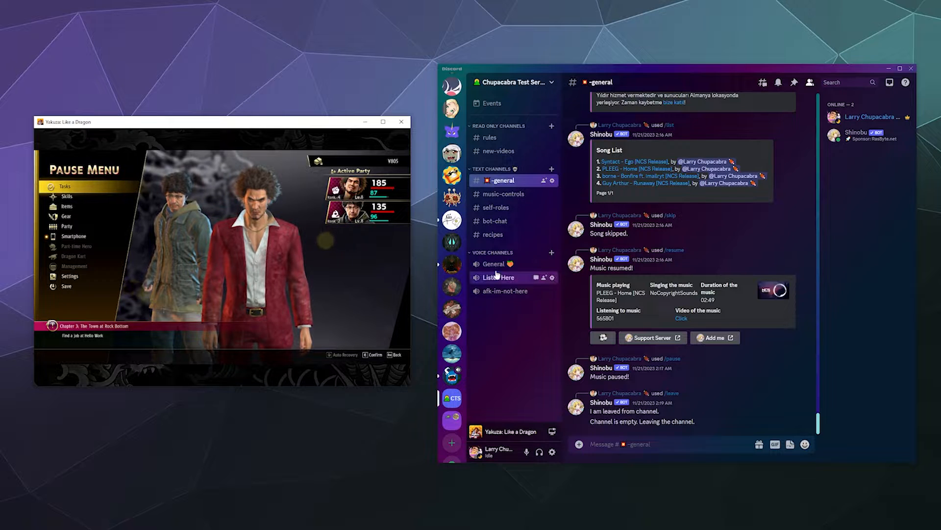
Connect to the General voice channel while Yakuza: Like a Dragon is running
{"action": "left_click", "coordinate": [493, 264]}
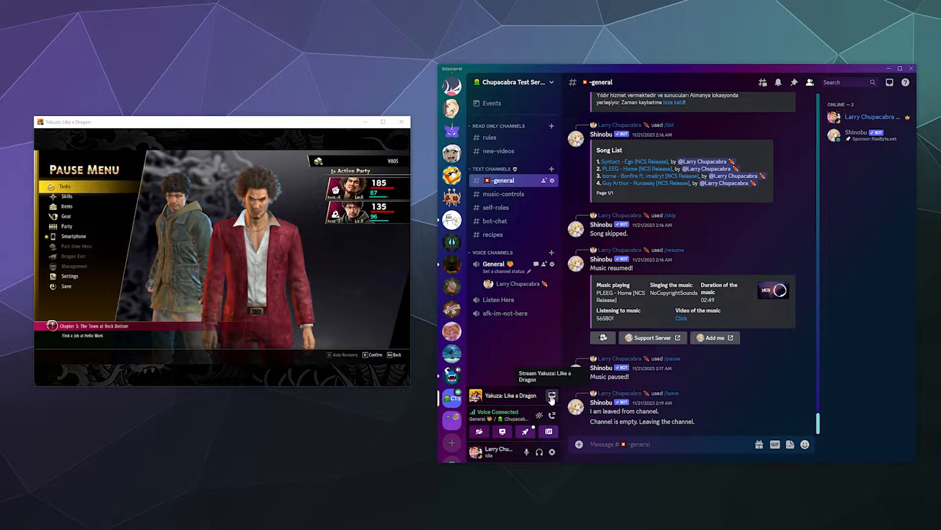
Set up a Yakuza stream to General, toggling Enable Clipping off and back on
{"action": "left_click", "coordinate": [551, 395]}
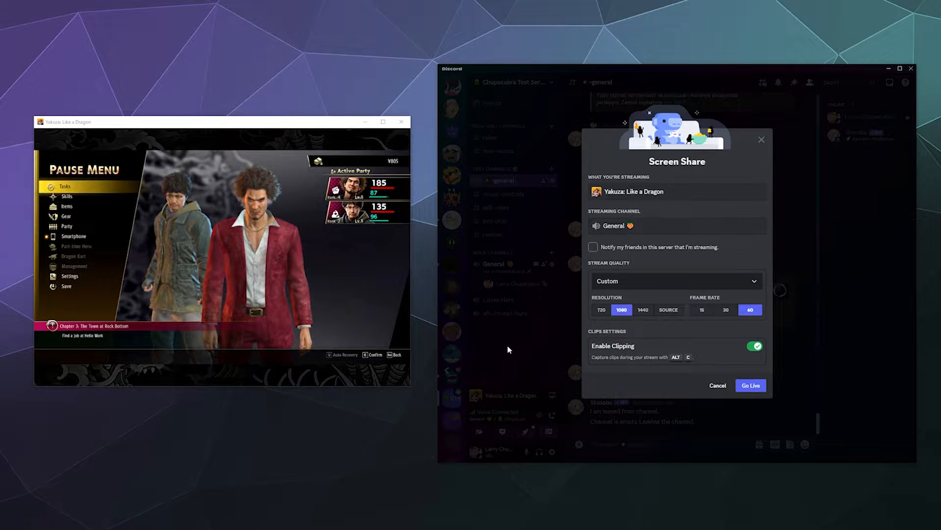
{"action": "mouse_move", "coordinate": [729, 329]}
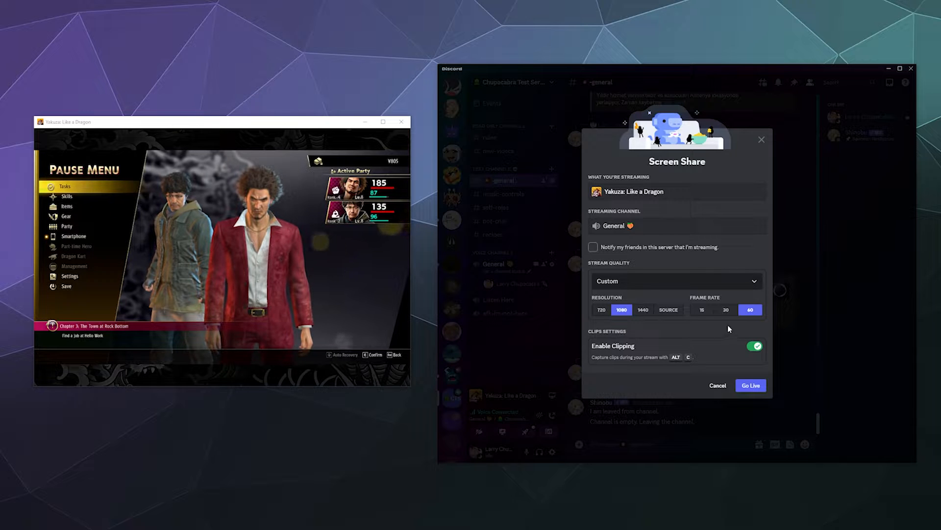
{"action": "mouse_move", "coordinate": [727, 356]}
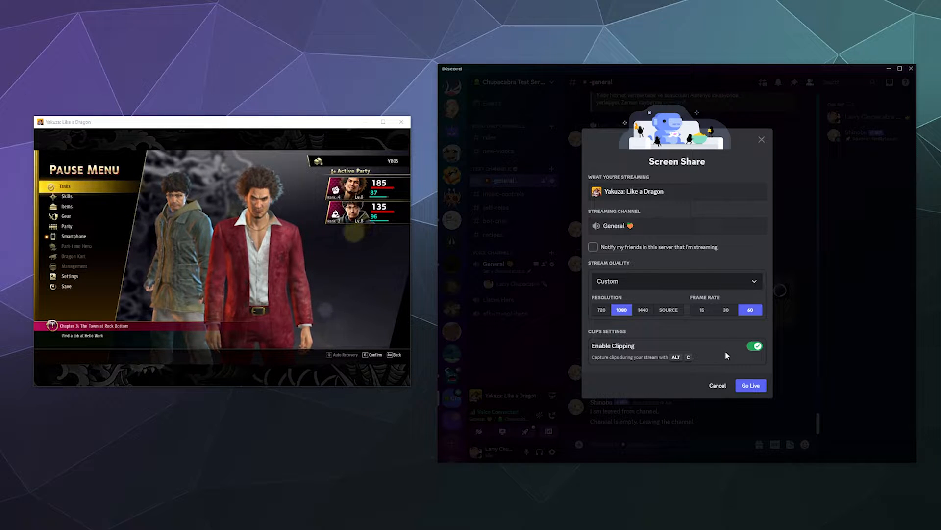
{"action": "left_click", "coordinate": [755, 345]}
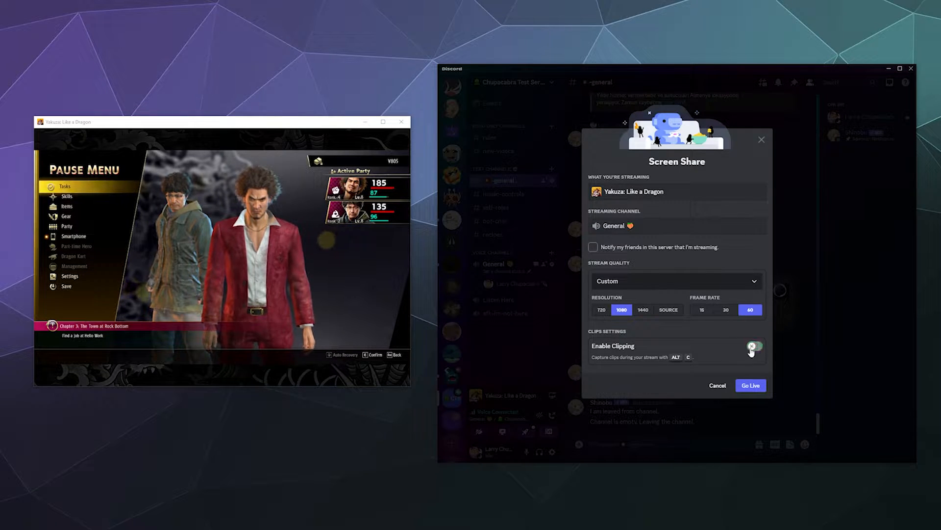
{"action": "left_click", "coordinate": [754, 346]}
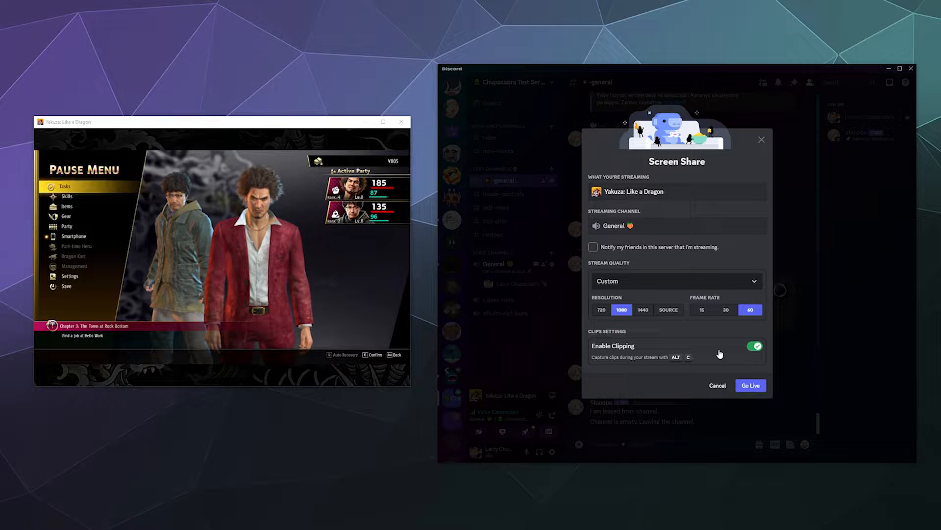
{"action": "mouse_move", "coordinate": [729, 340]}
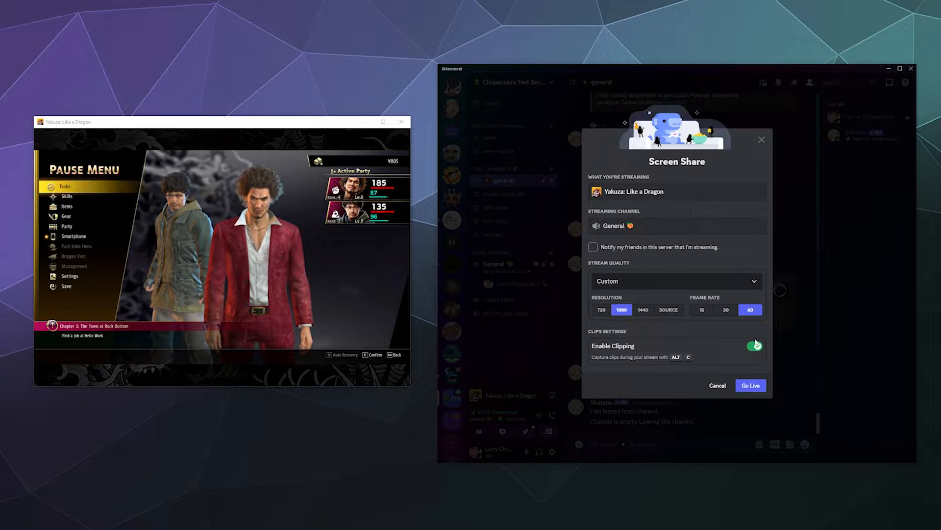
{"action": "left_click", "coordinate": [749, 385]}
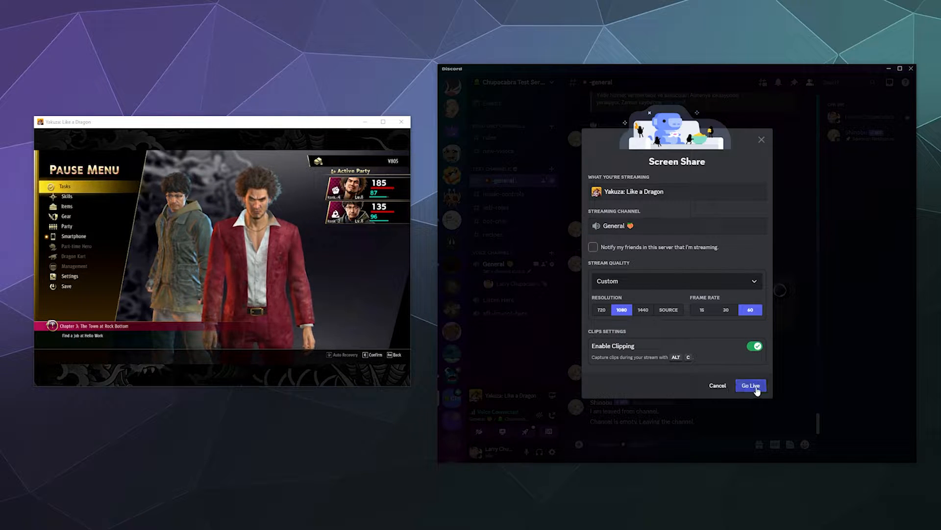
Go Live with the Yakuza: Like a Dragon stream and capture a clip
{"action": "left_click", "coordinate": [750, 385]}
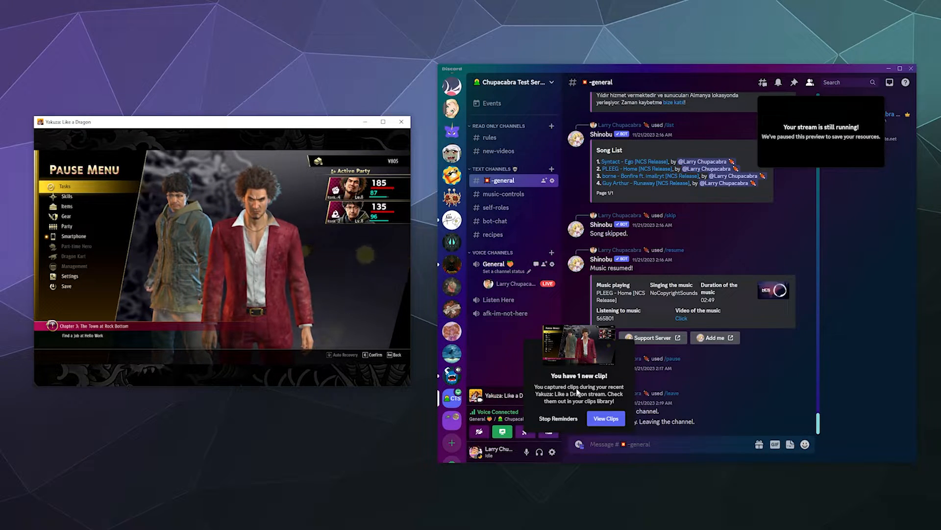
{"action": "mouse_move", "coordinate": [558, 418]}
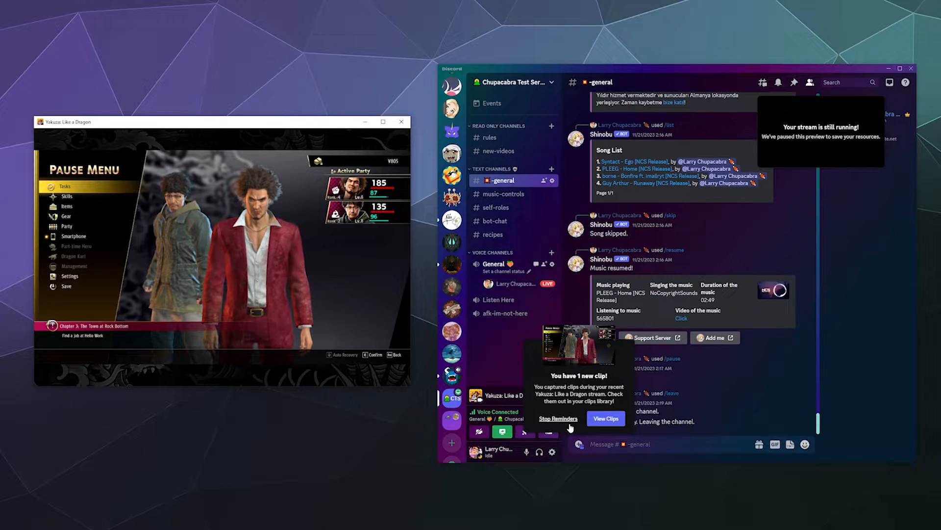
Open the Clips library from the new-clip notification and browse to the 21-second Yakuza clip
{"action": "left_click", "coordinate": [606, 417]}
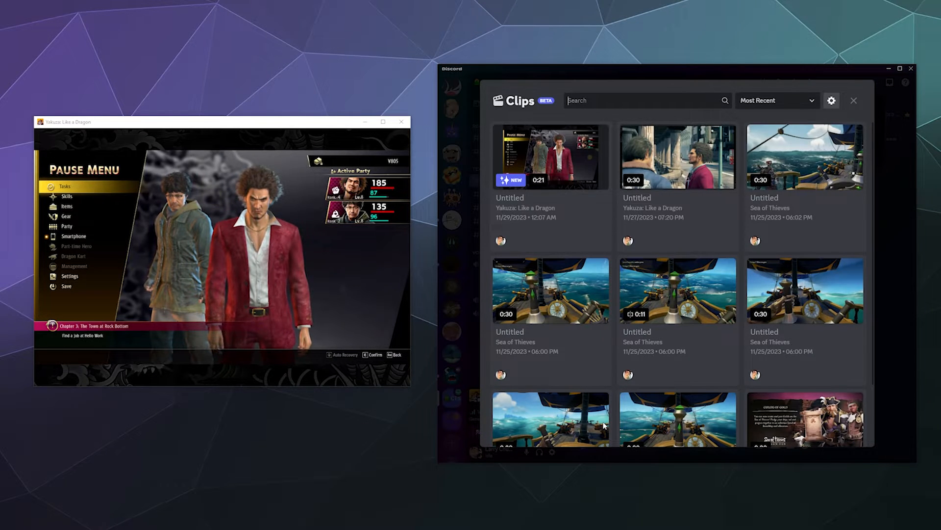
{"action": "scroll", "scroll_direction": "down", "scroll_amount": 3}
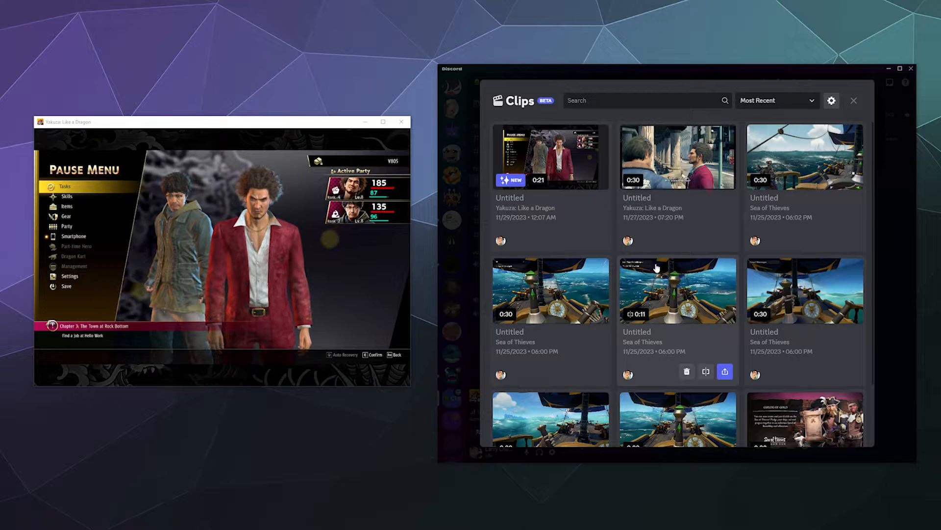
{"action": "mouse_move", "coordinate": [863, 126]}
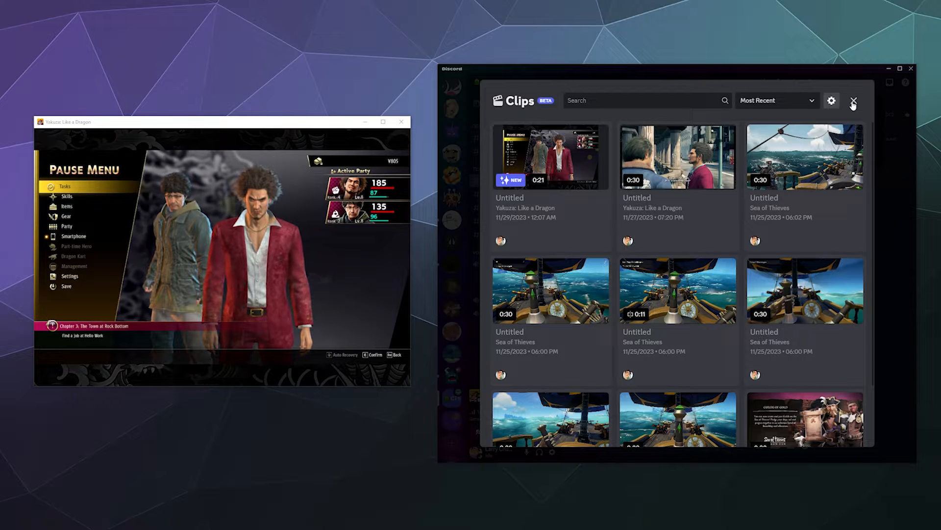
Close the Clips library and choose Share a Clip from the general chat's + menu
{"action": "left_click", "coordinate": [853, 100]}
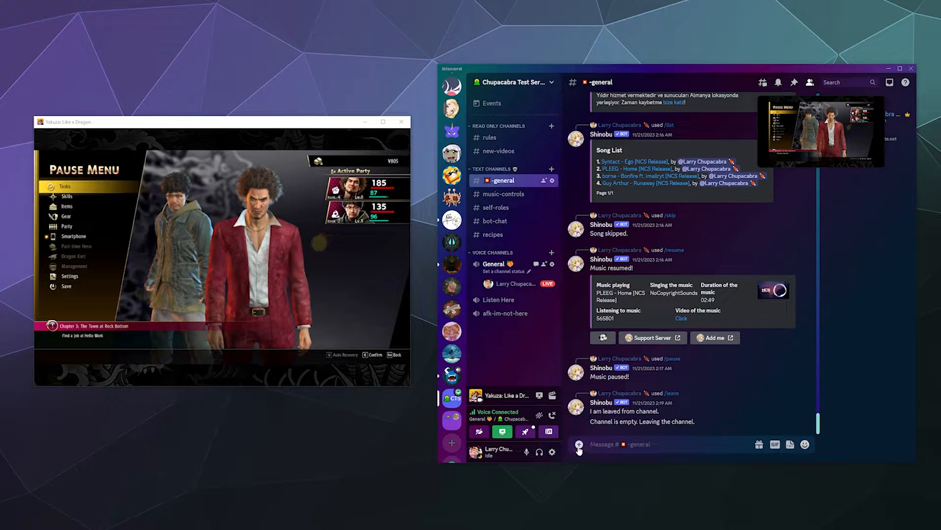
{"action": "left_click", "coordinate": [578, 444]}
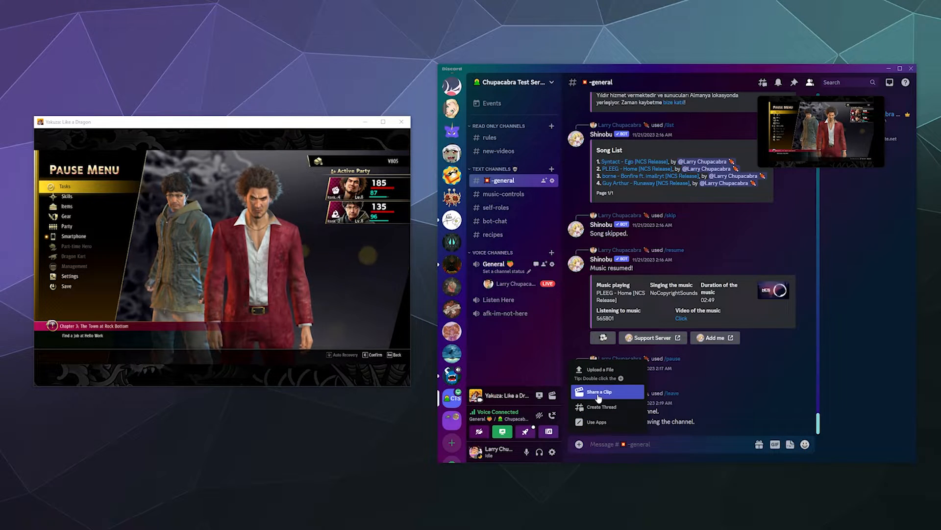
{"action": "left_click", "coordinate": [600, 391]}
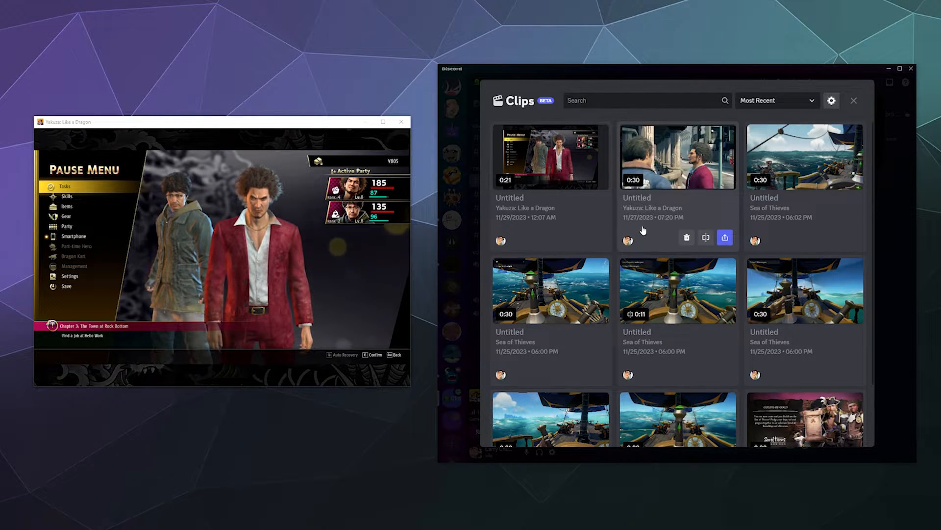
{"action": "mouse_move", "coordinate": [706, 238]}
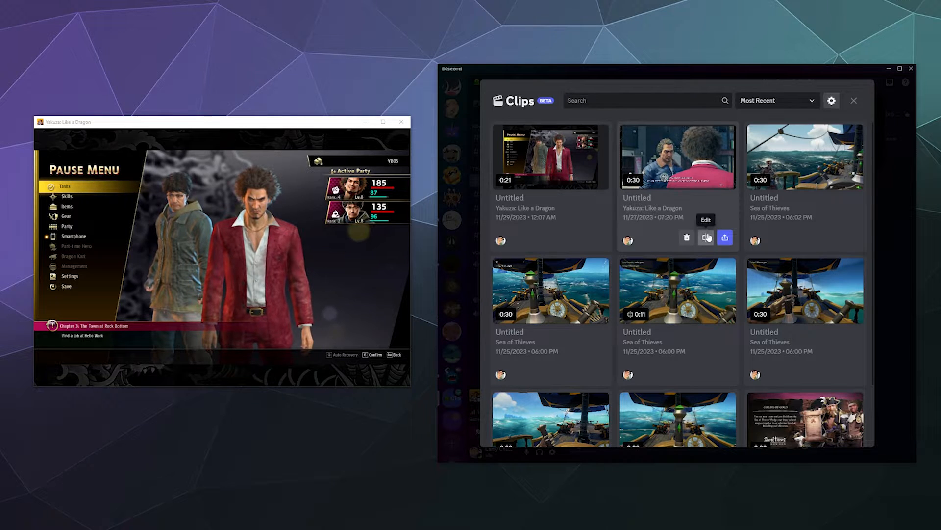
{"action": "mouse_move", "coordinate": [725, 238]}
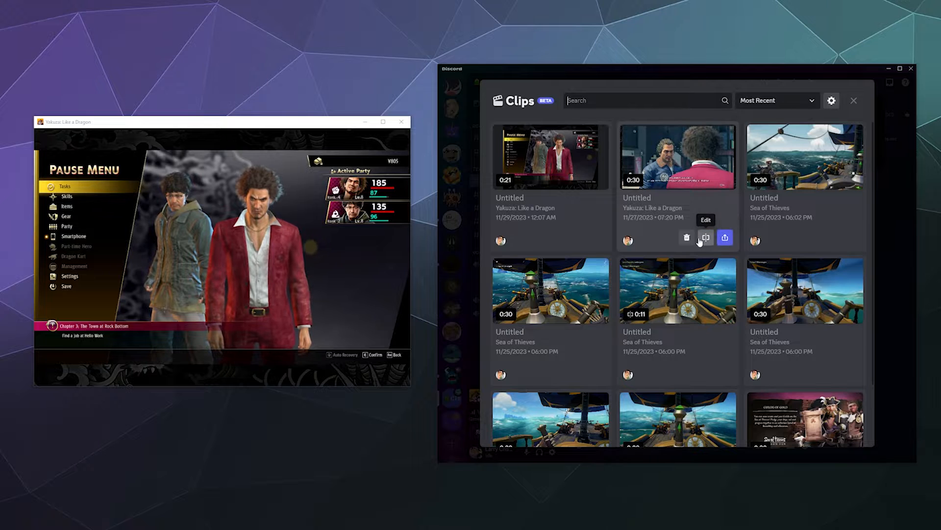
{"action": "mouse_move", "coordinate": [686, 238]}
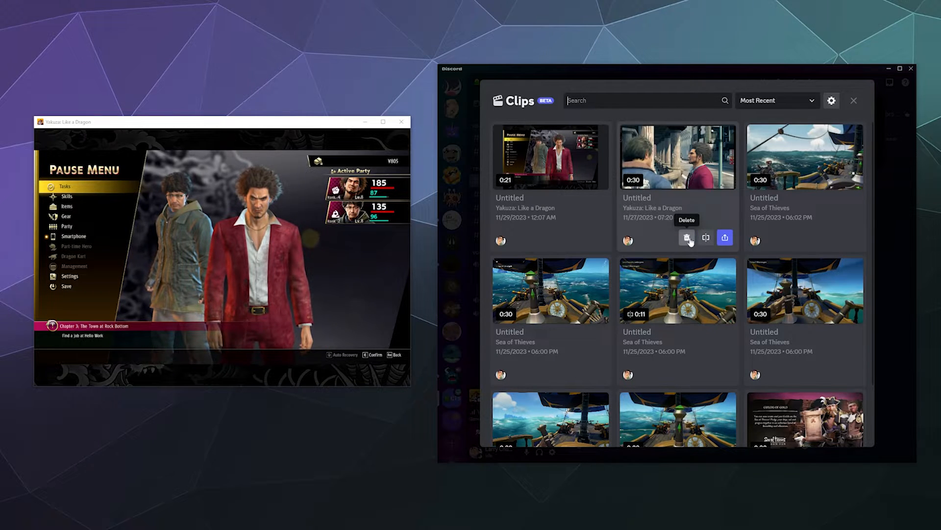
Edit the 11/27 Yakuza clip, title it 'Yakuza Chapter 2', leaving Stream and Participants Audio on
{"action": "left_click", "coordinate": [677, 155]}
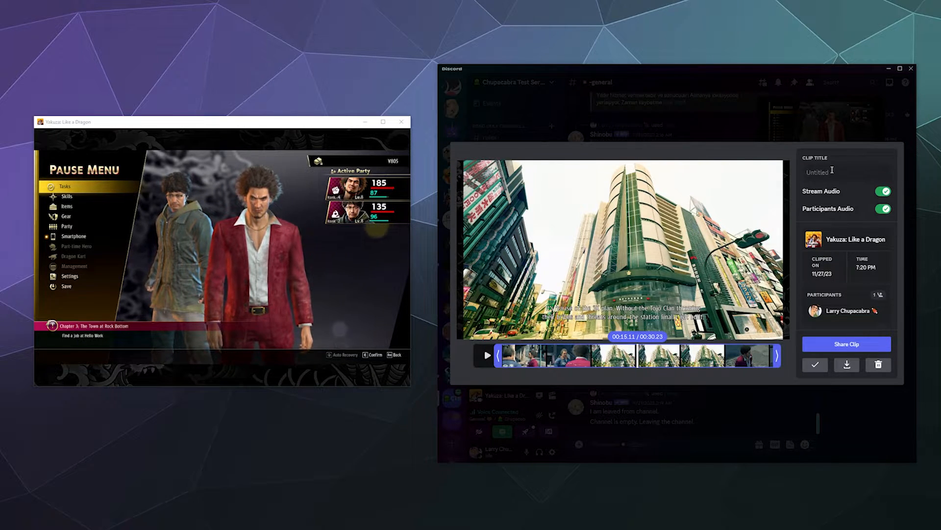
{"action": "type", "text": "Yakuza Chapter 2"}
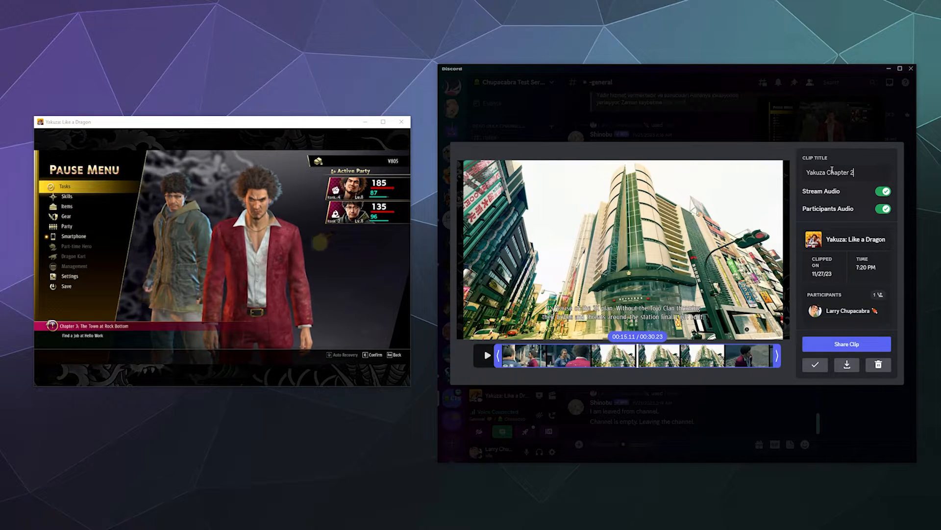
{"action": "left_click", "coordinate": [882, 190]}
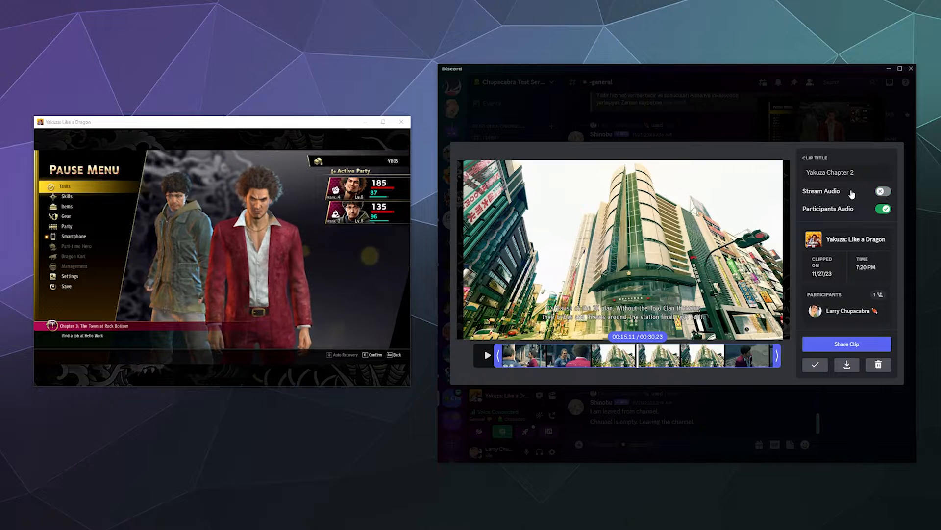
{"action": "left_click", "coordinate": [883, 190]}
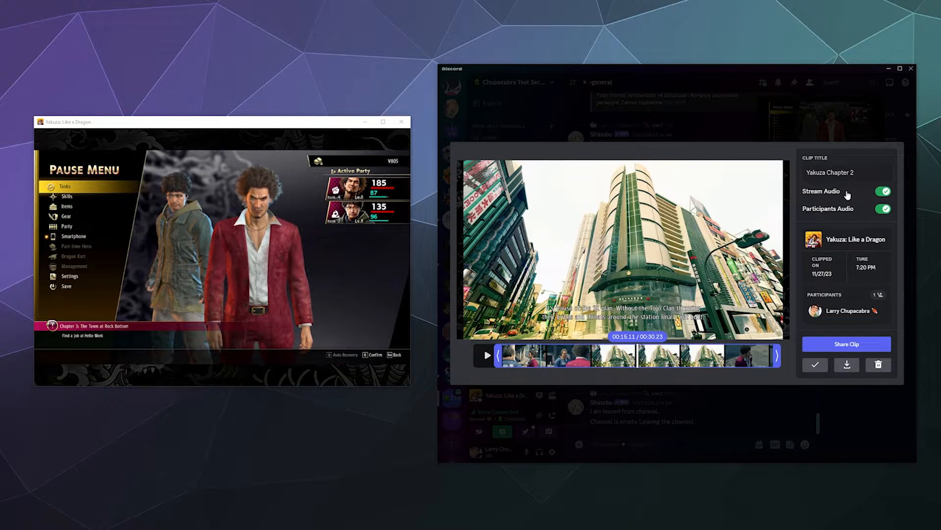
{"action": "left_click", "coordinate": [883, 208]}
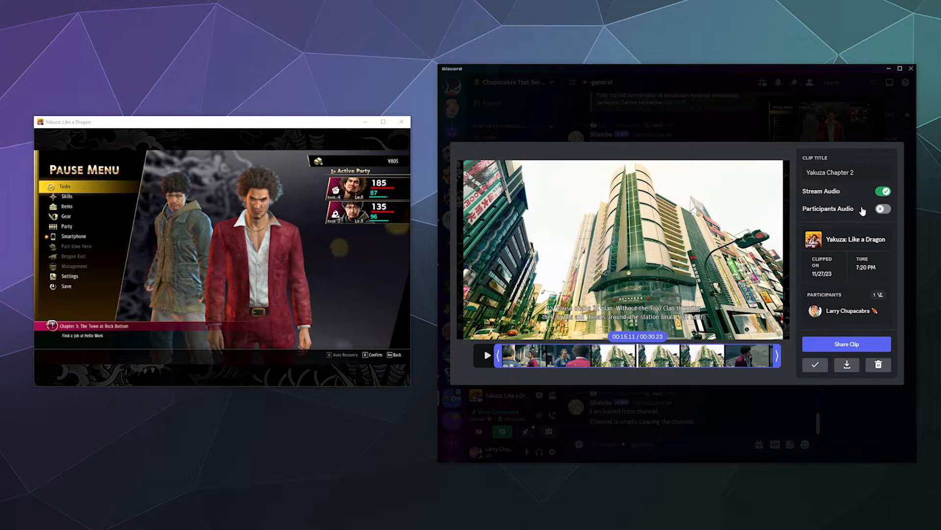
{"action": "left_click", "coordinate": [882, 209]}
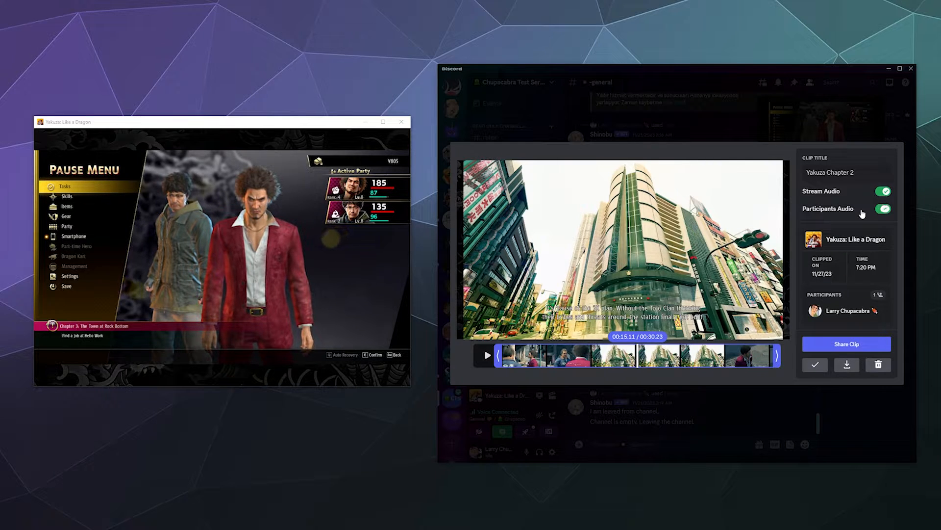
Switch off Participants Audio and trim the clip to about 19.7 seconds, previewing playback
{"action": "left_click", "coordinate": [882, 208]}
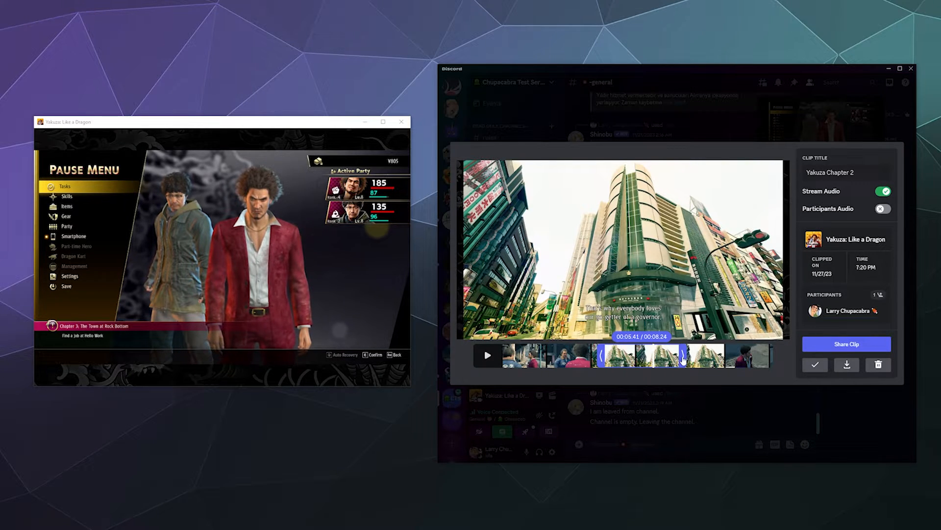
{"action": "left_click", "coordinate": [487, 355]}
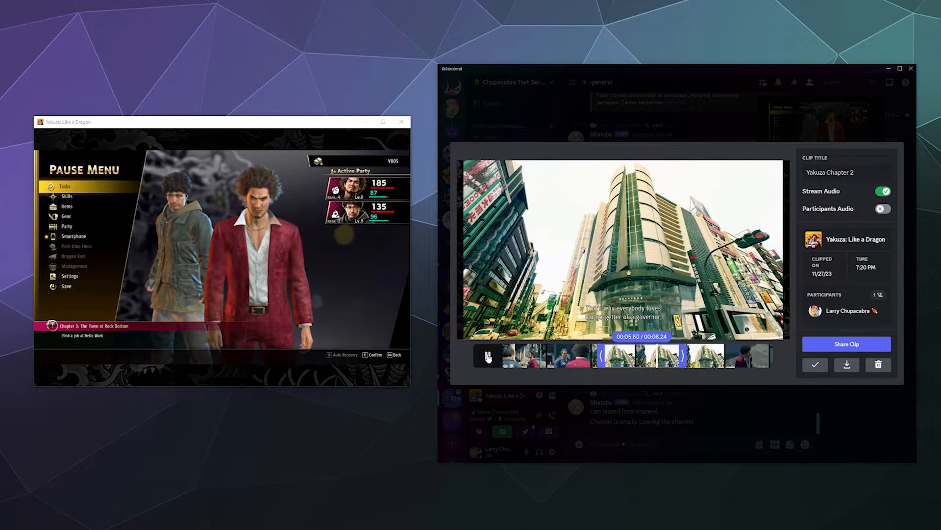
{"action": "left_click", "coordinate": [487, 355]}
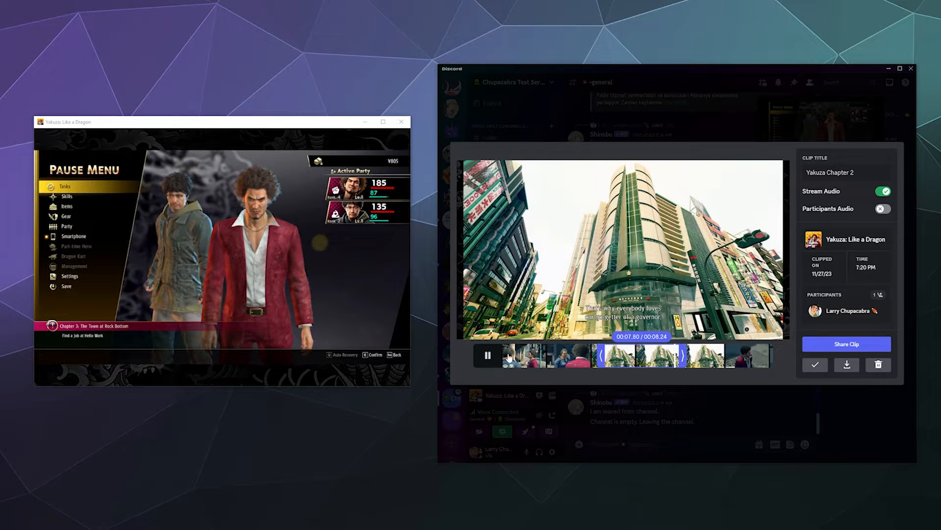
{"action": "left_click", "coordinate": [487, 355]}
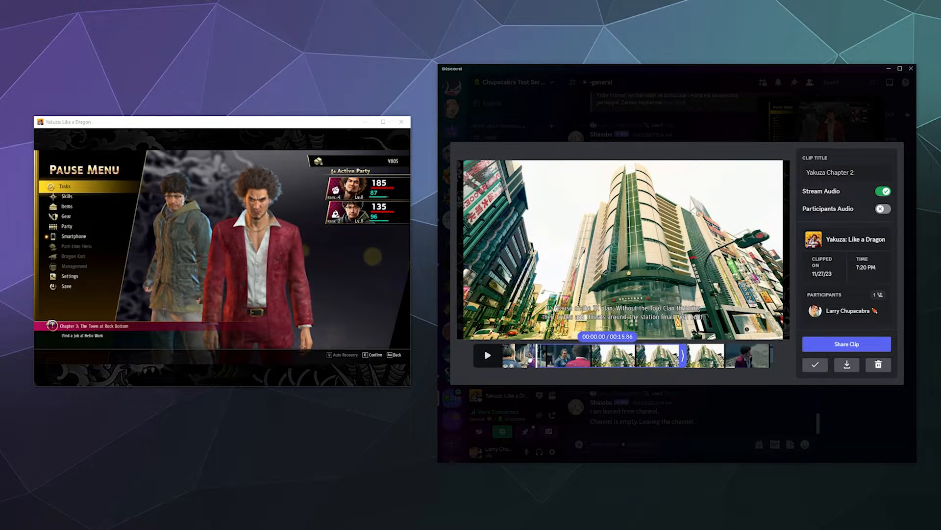
{"action": "left_click", "coordinate": [487, 355]}
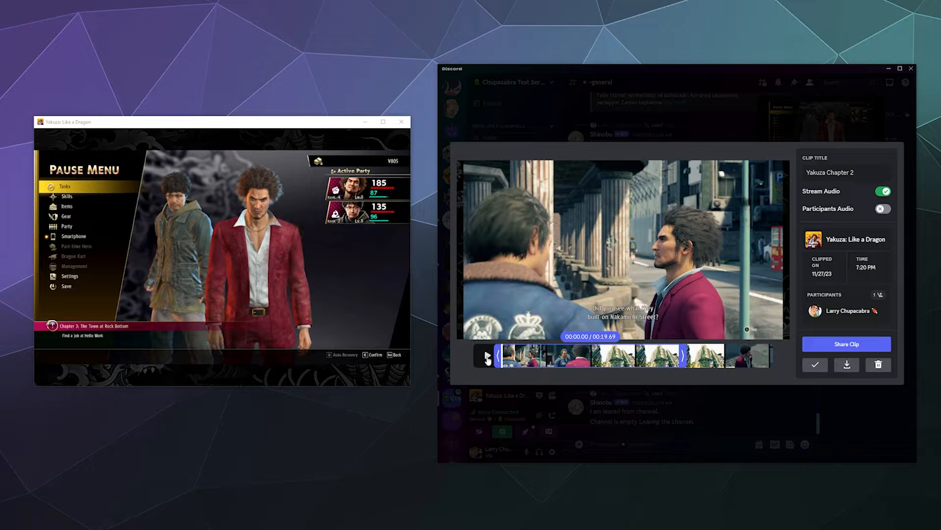
{"action": "left_click", "coordinate": [486, 358]}
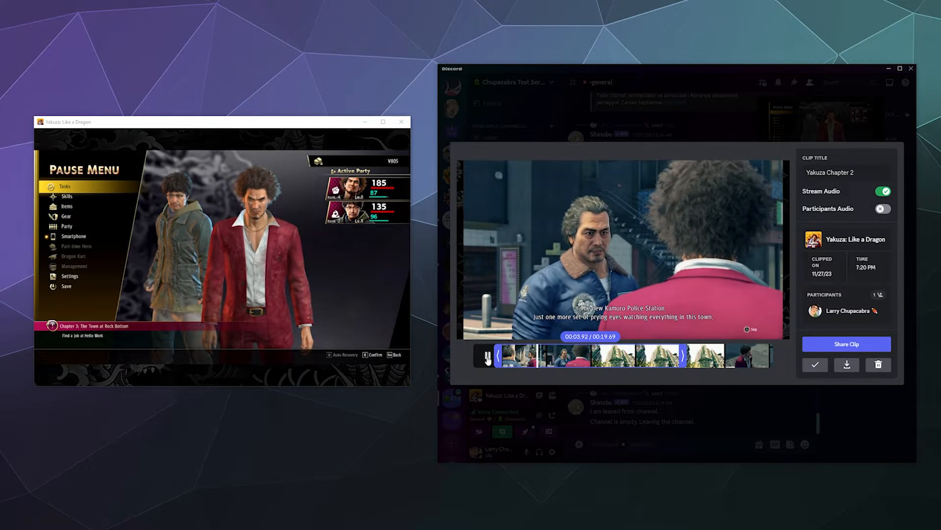
{"action": "left_click", "coordinate": [487, 355]}
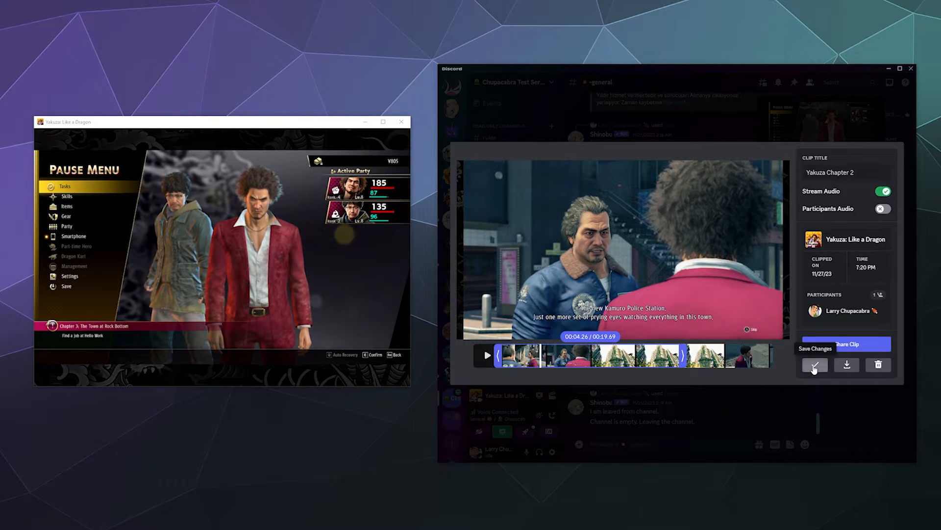
Save the clip edits so the gallery lists Yakuza Chapter 2 at 0:19
{"action": "left_click", "coordinate": [815, 364]}
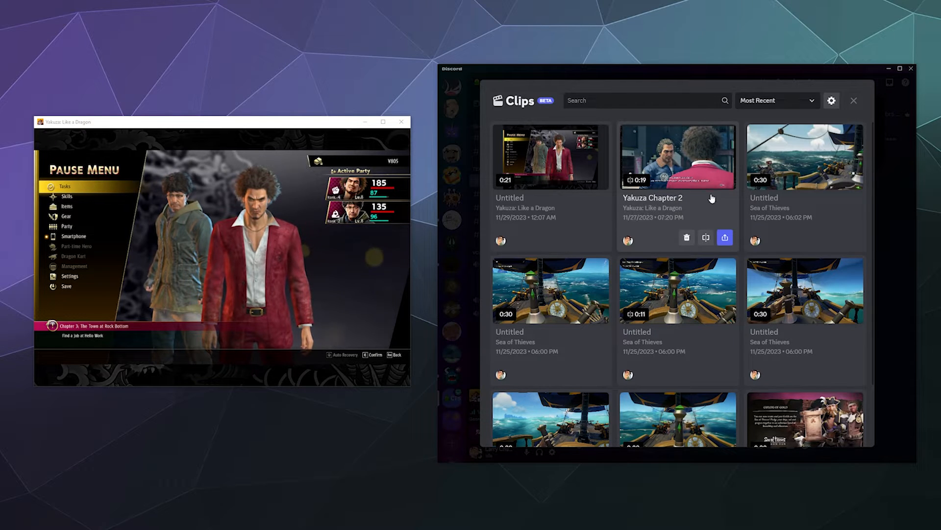
{"action": "mouse_move", "coordinate": [725, 238]}
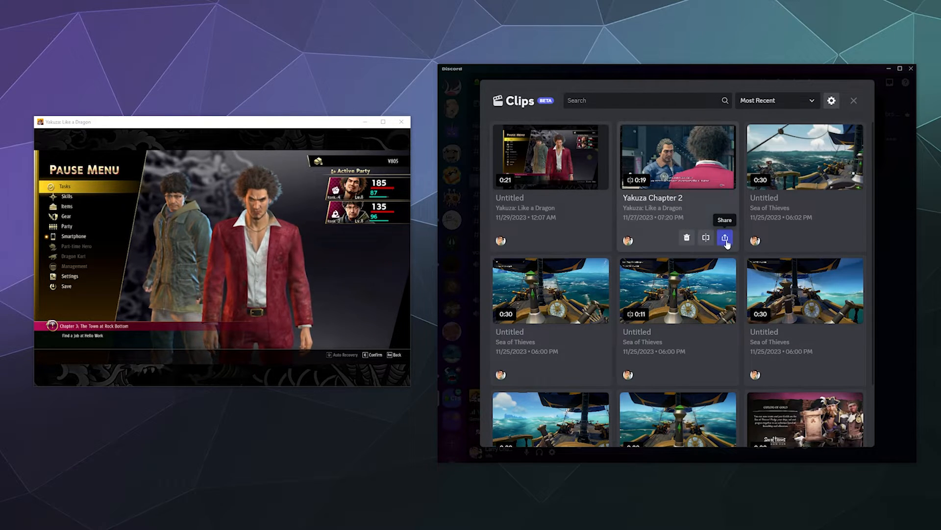
{"action": "scroll", "scroll_direction": "down", "scroll_amount": 3}
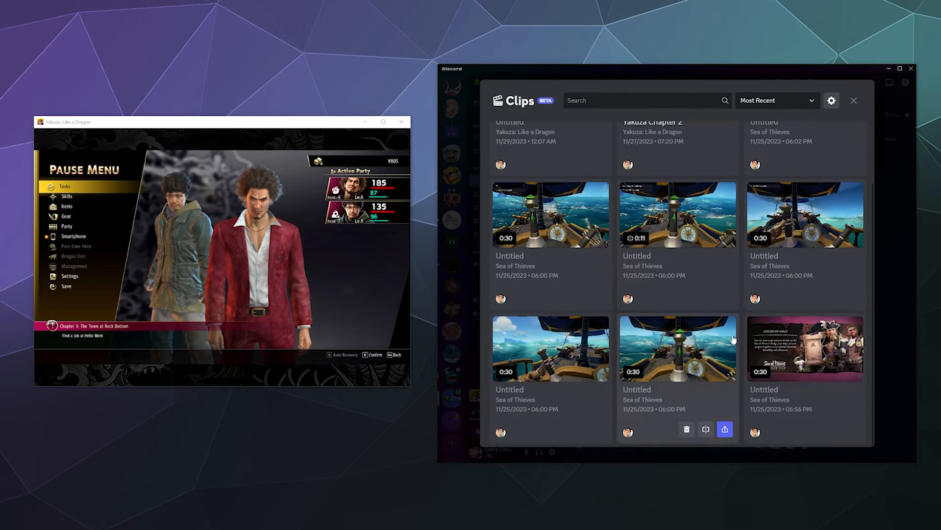
{"action": "left_click", "coordinate": [686, 428]}
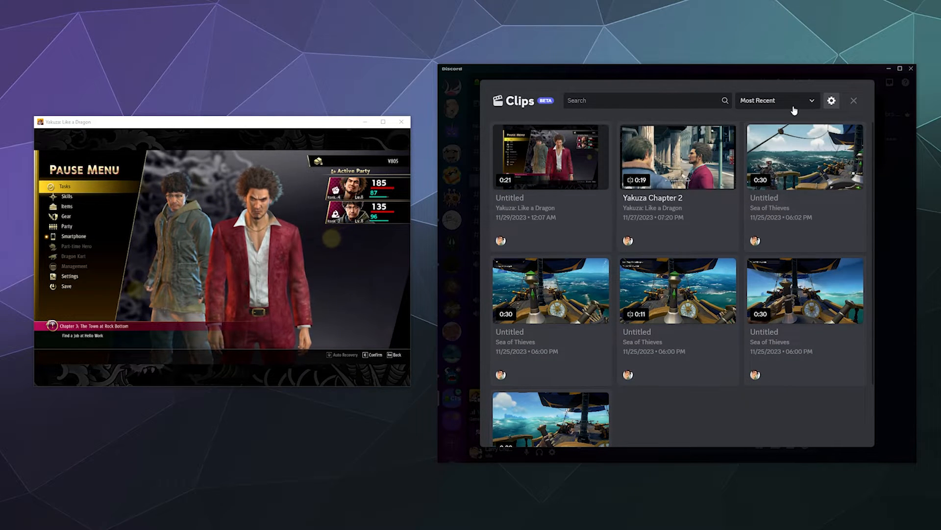
Use the gallery's search box, then open the Clips settings page
{"action": "left_click", "coordinate": [776, 100]}
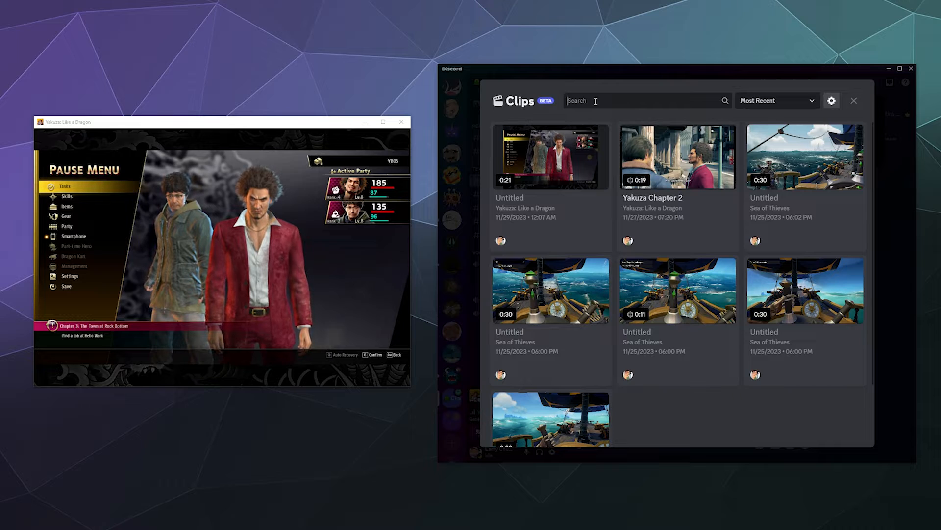
{"action": "left_click", "coordinate": [776, 100]}
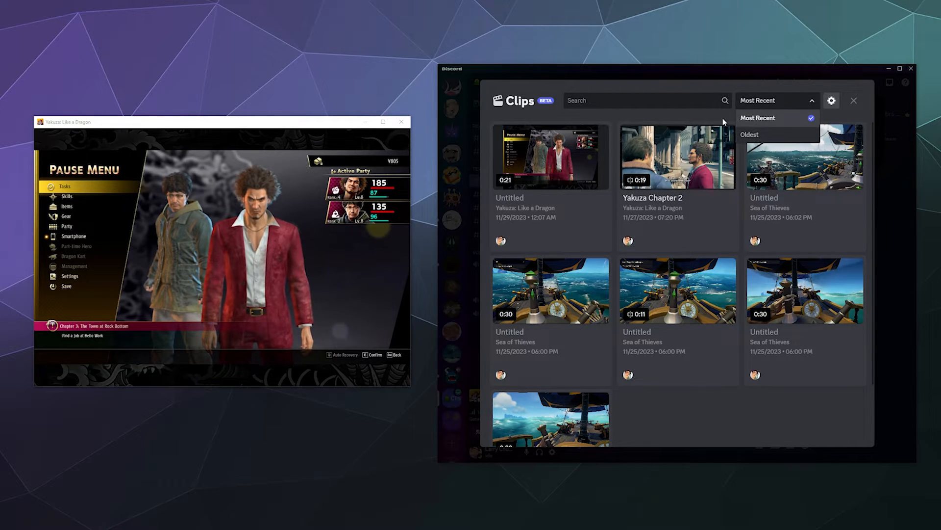
{"action": "left_click", "coordinate": [831, 100]}
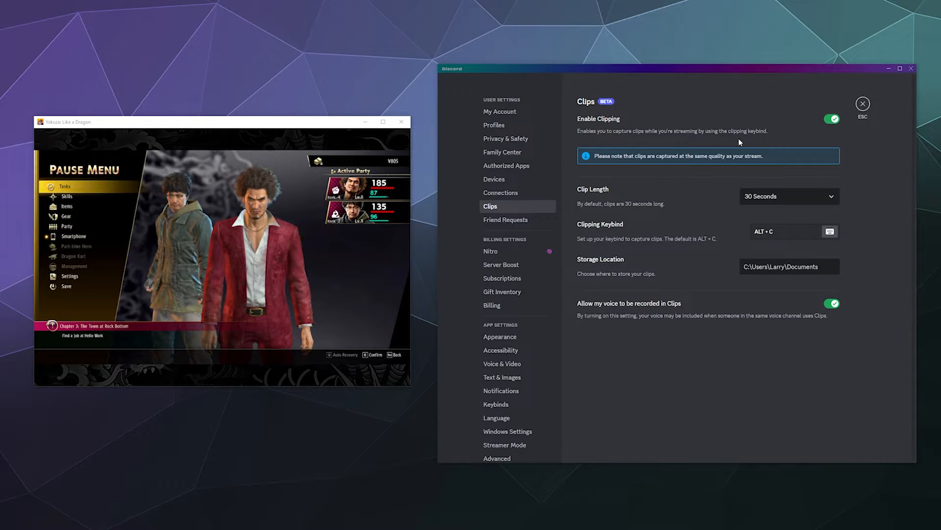
Choose 2 Minutes in the Clip Length dropdown, then exit settings back to the gallery
{"action": "left_click", "coordinate": [788, 196]}
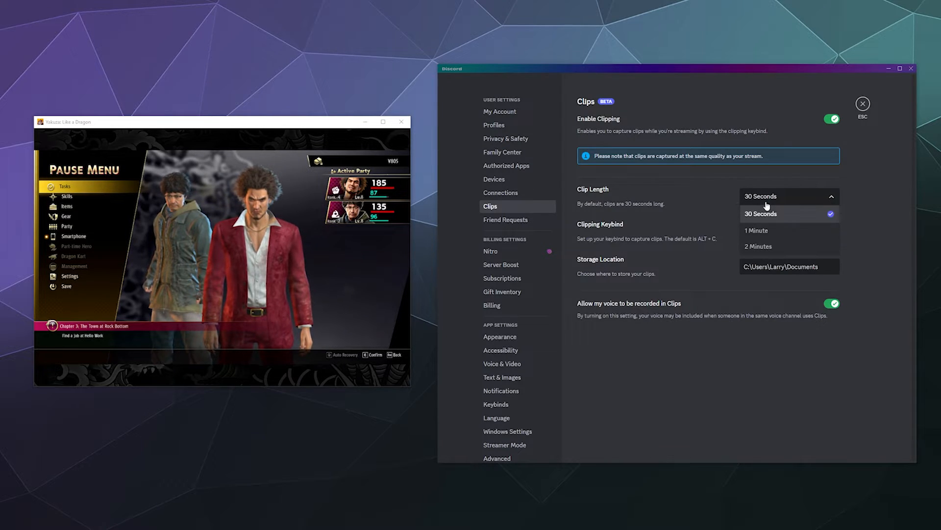
{"action": "left_click", "coordinate": [760, 214]}
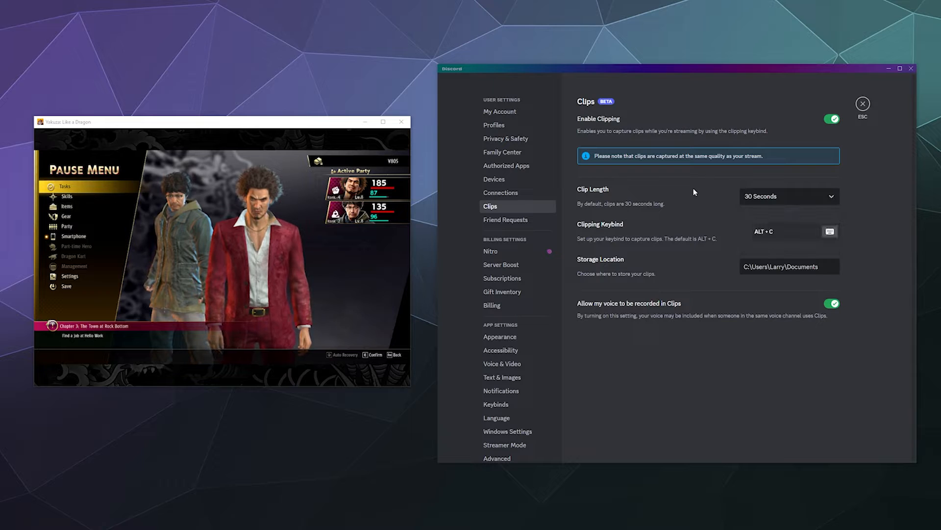
{"action": "left_click", "coordinate": [789, 195]}
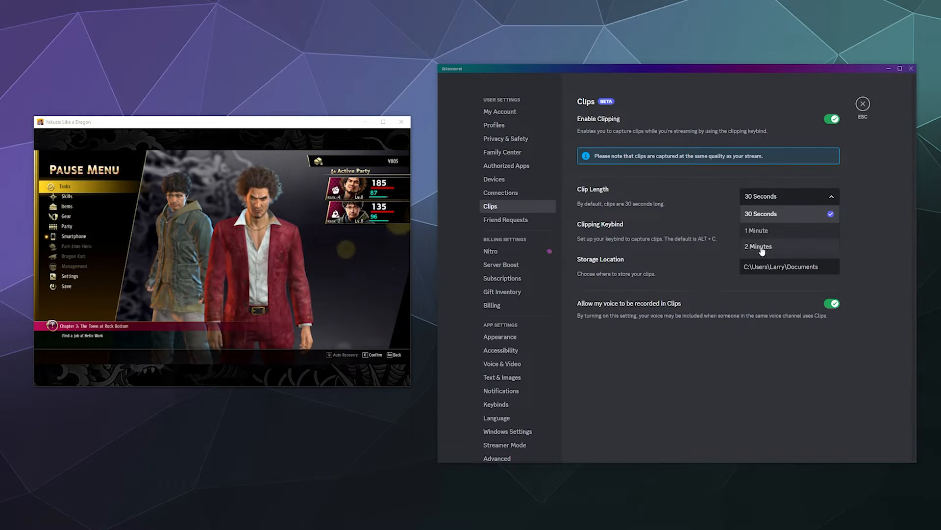
{"action": "left_click", "coordinate": [758, 246]}
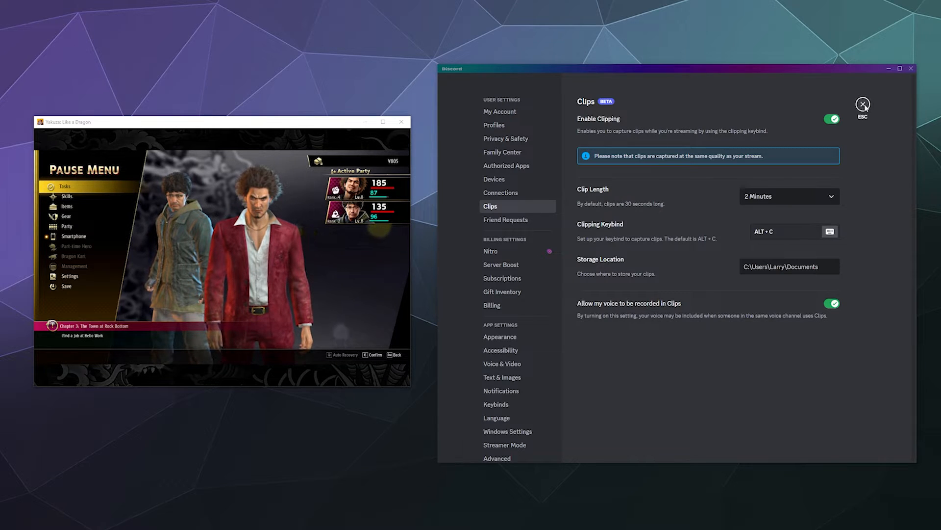
{"action": "left_click", "coordinate": [863, 103]}
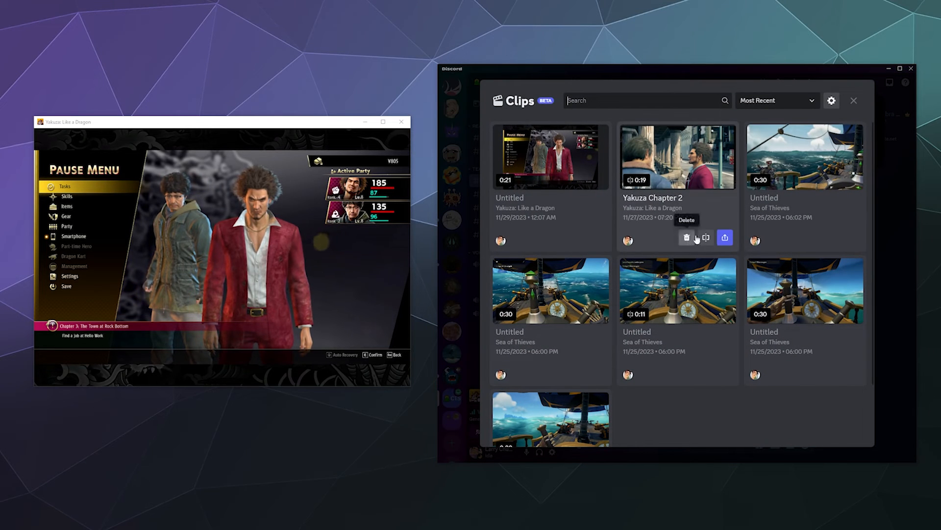
Reopen Yakuza Chapter 2 in the editor and turn Participants Audio back on
{"action": "left_click", "coordinate": [677, 157]}
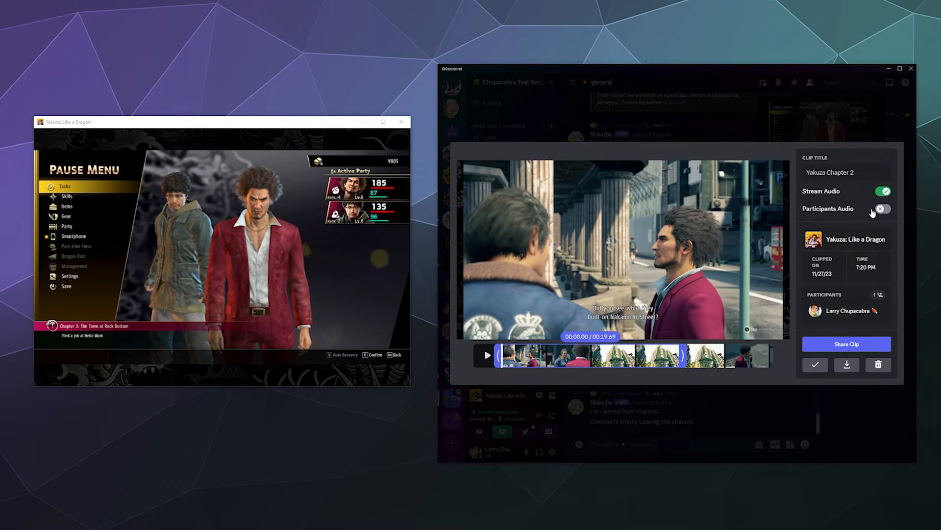
{"action": "left_click", "coordinate": [883, 208]}
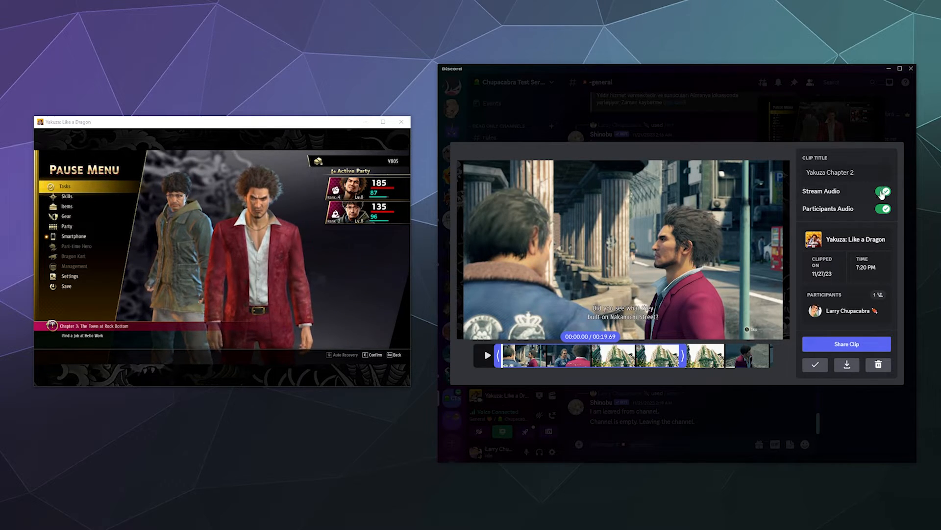
{"action": "left_click", "coordinate": [883, 191]}
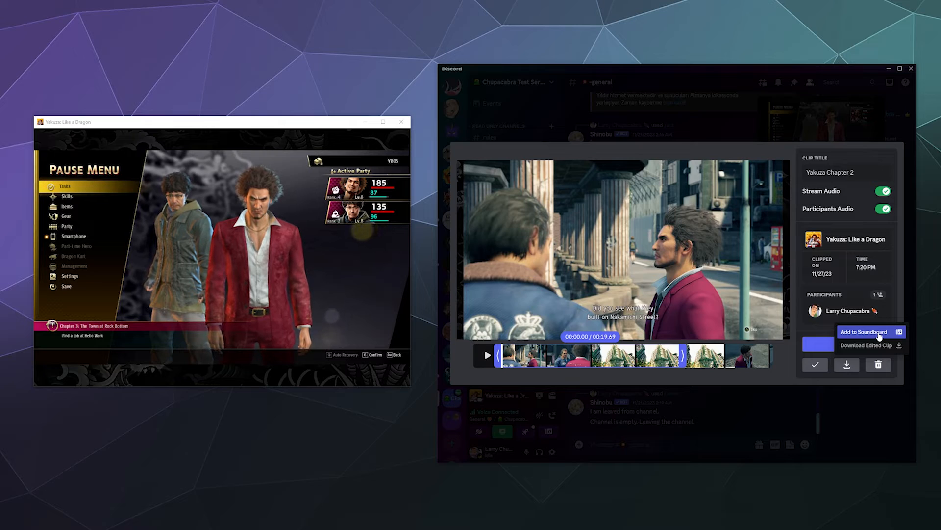
{"action": "left_click", "coordinate": [866, 345]}
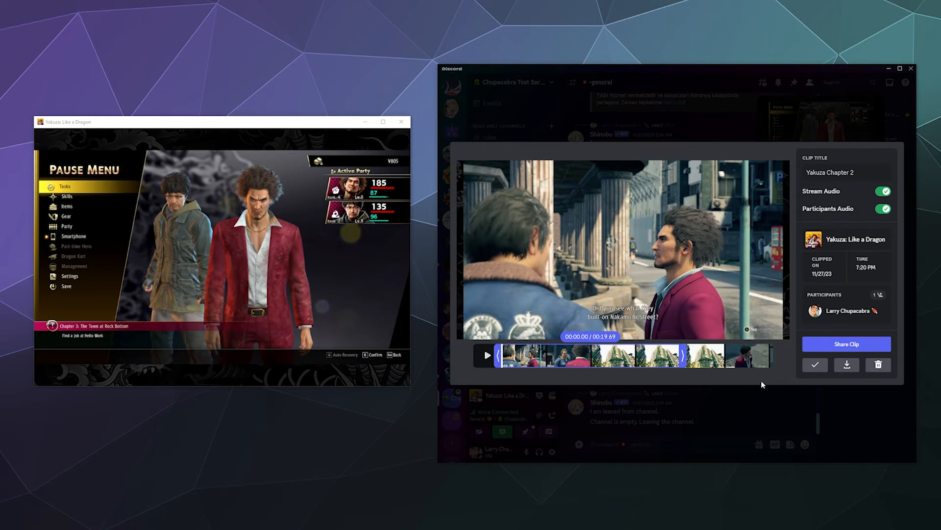
Share the Yakuza Chapter 2 clip to #general and scroll to the posted video
{"action": "left_click", "coordinate": [847, 343]}
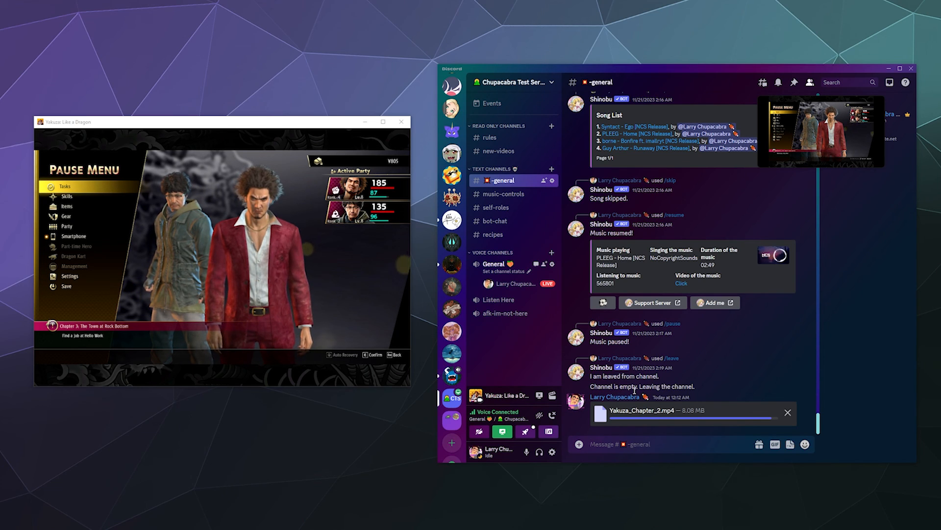
{"action": "scroll", "scroll_direction": "down", "scroll_amount": 3}
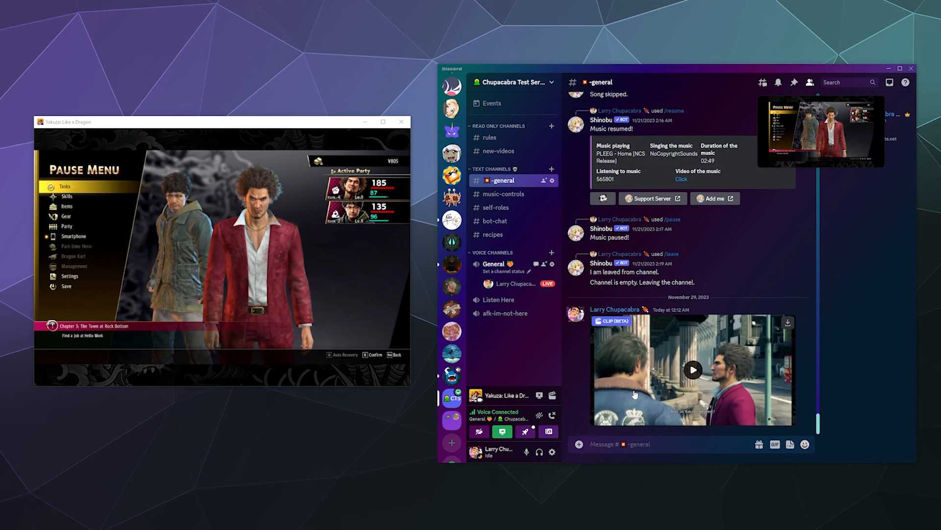